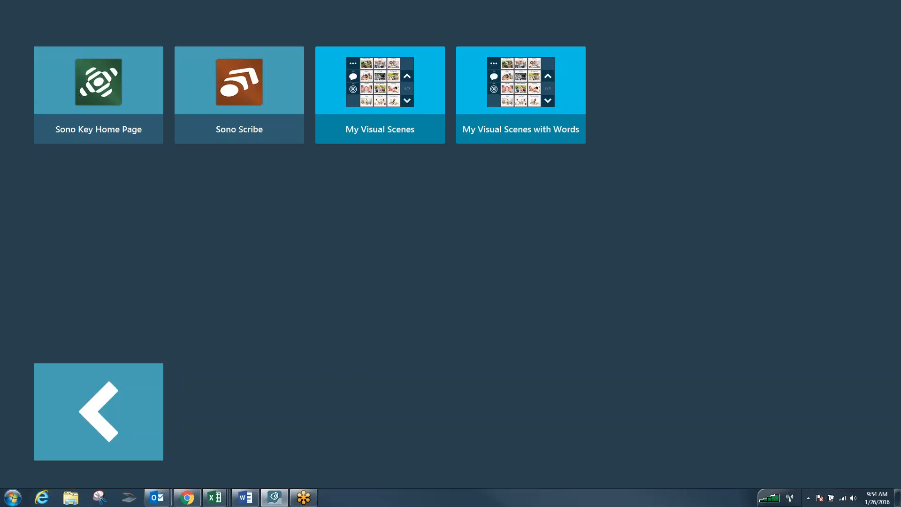
mouse_move(535, 247)
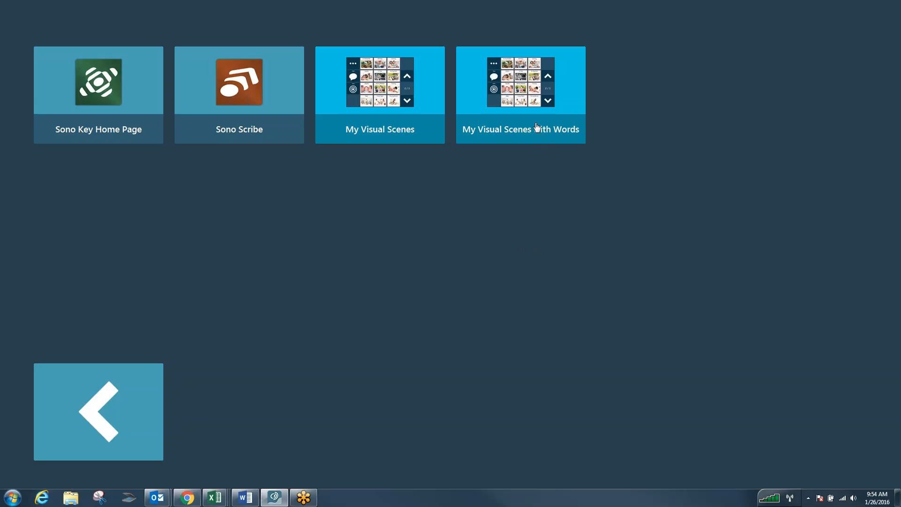
Step: Open My Visual Scenes with Words and navigate to page 2 of 3 of Talk
click(519, 95)
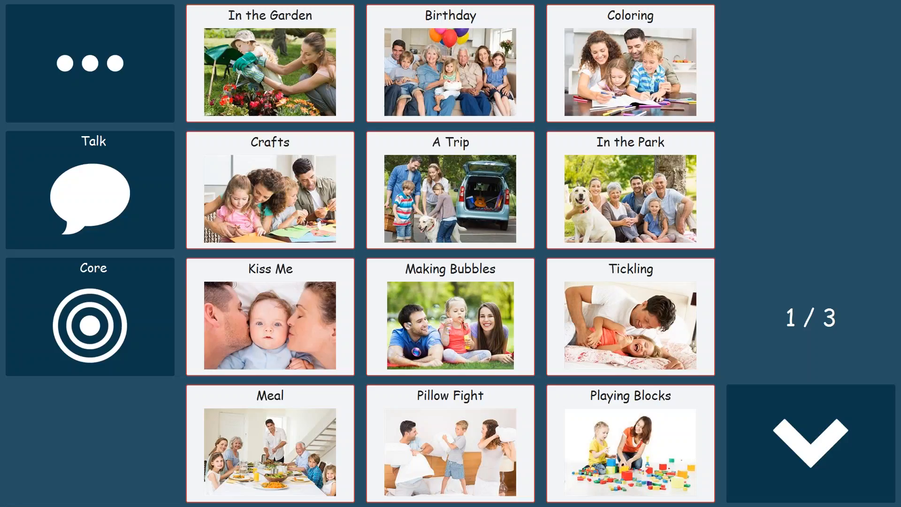
mouse_move(93, 192)
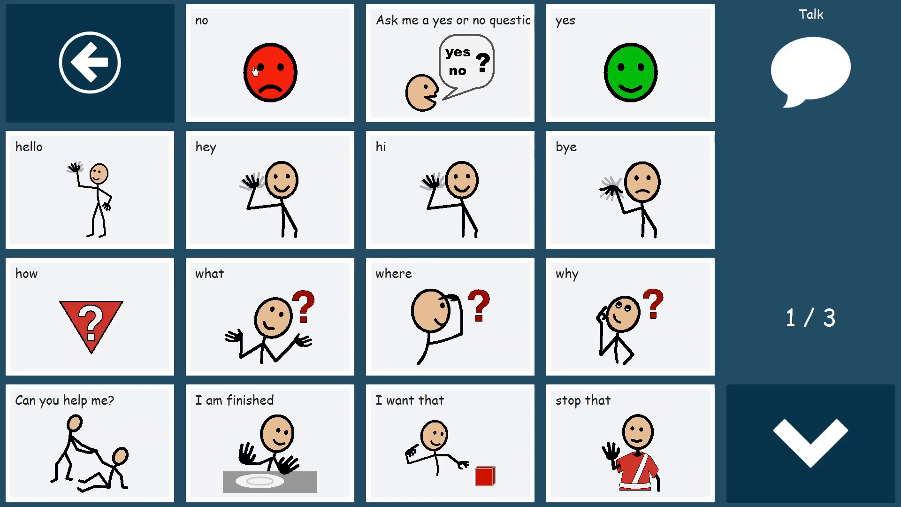
mouse_move(549, 186)
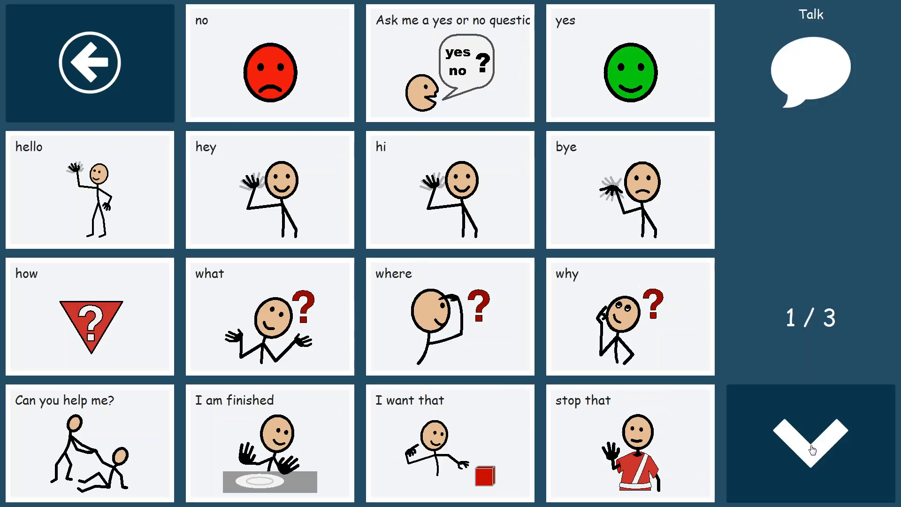
click(809, 442)
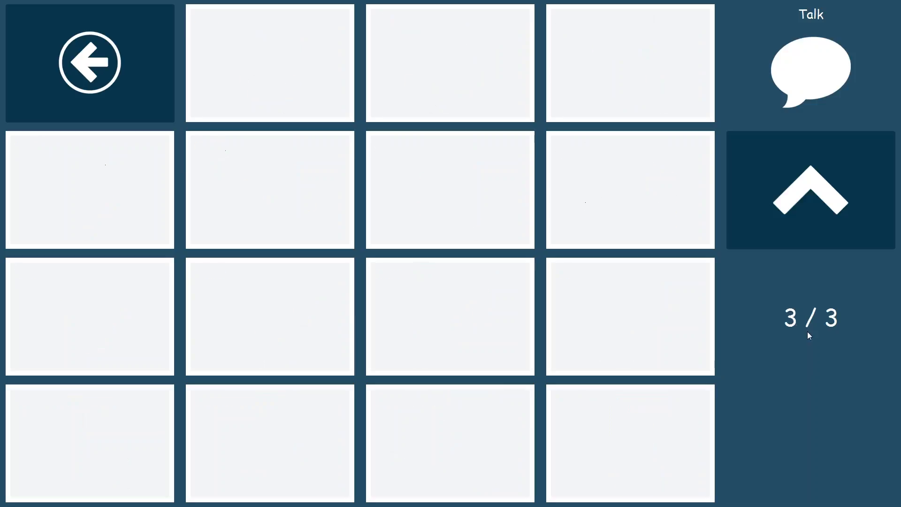
click(809, 189)
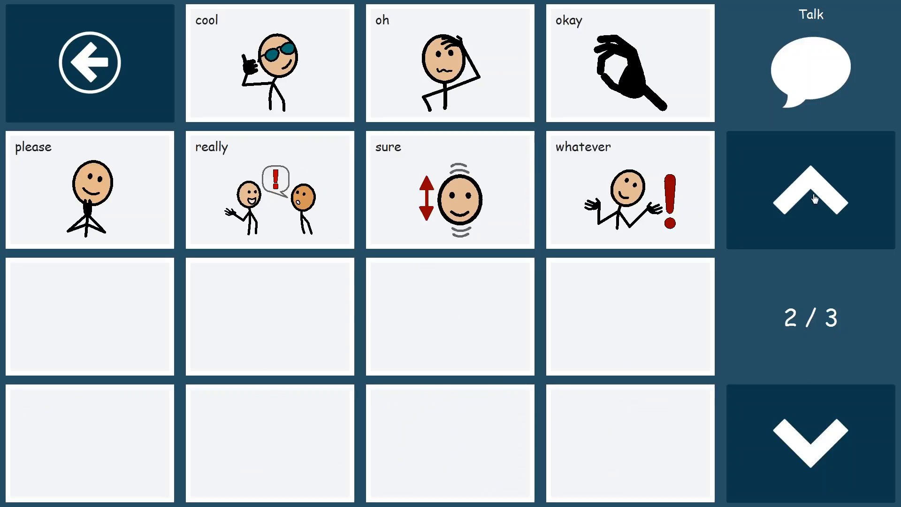
mouse_move(703, 200)
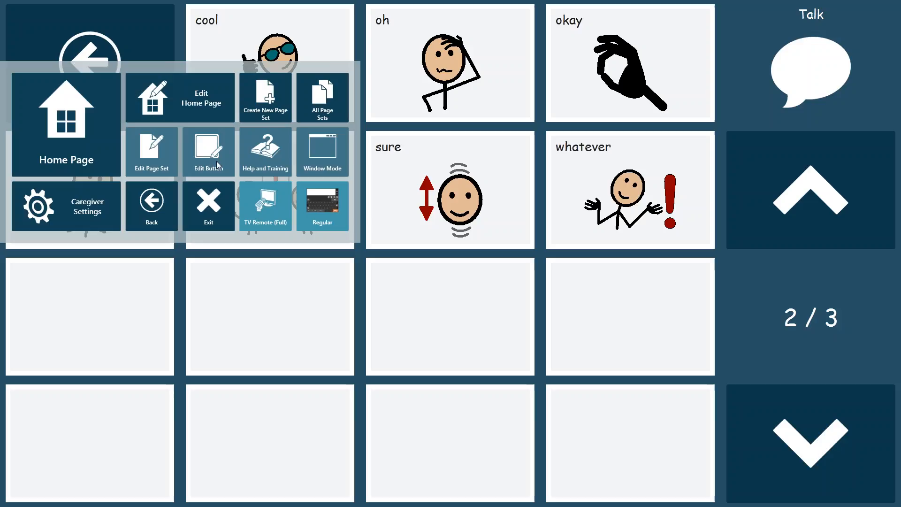
Step: Edit a blank button and dismiss its tip so it never shows again
click(209, 151)
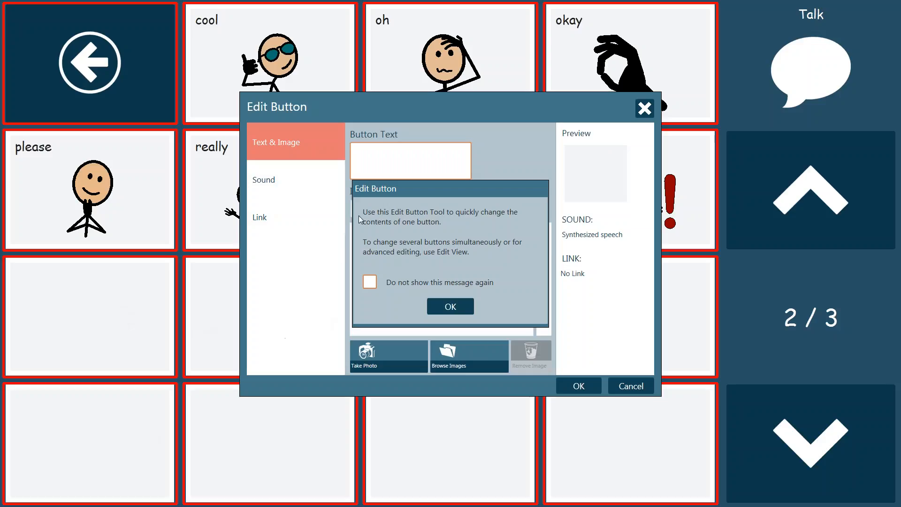
mouse_move(501, 215)
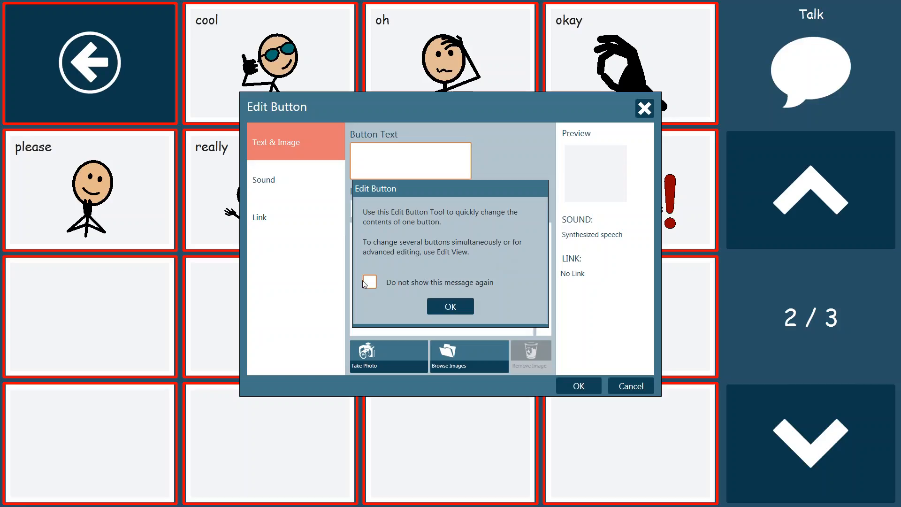
click(368, 282)
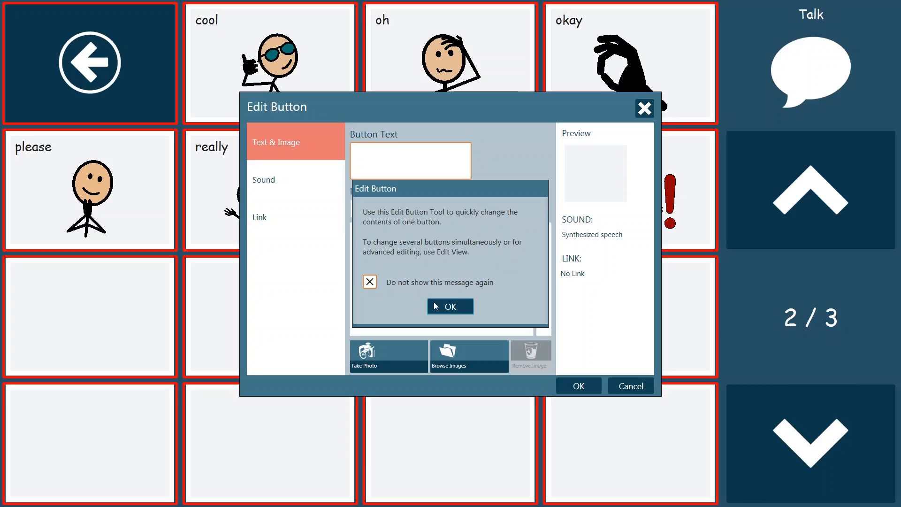
click(450, 307)
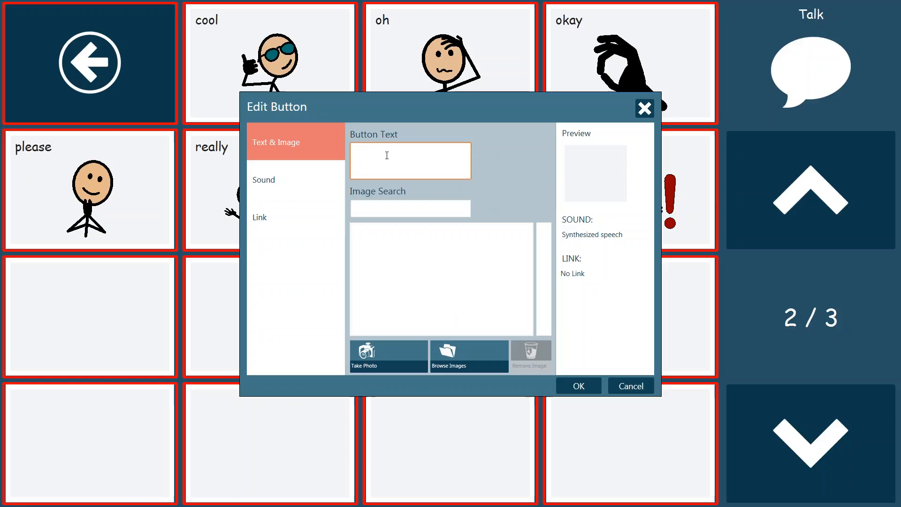
Step: Label the button 'Go Away Please' and pick the sending-away symbol from an 'away' search
click(410, 161)
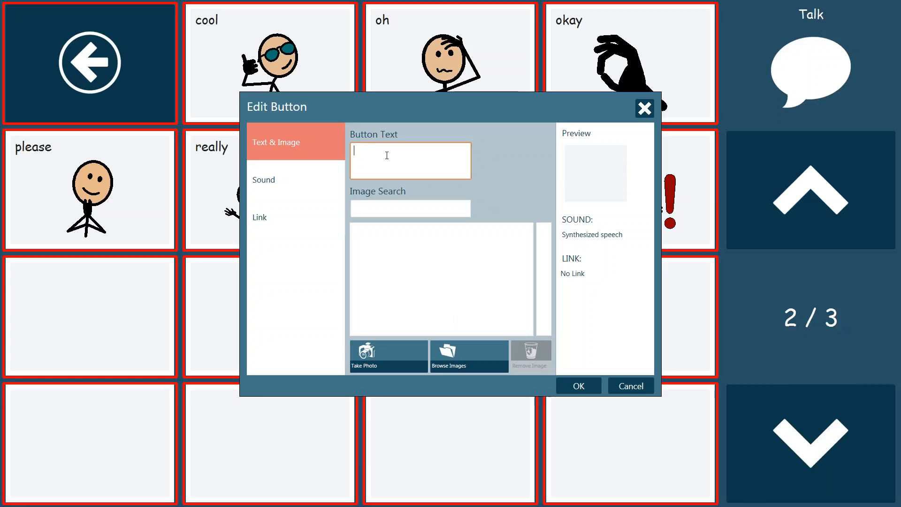
text(Go Away Please)
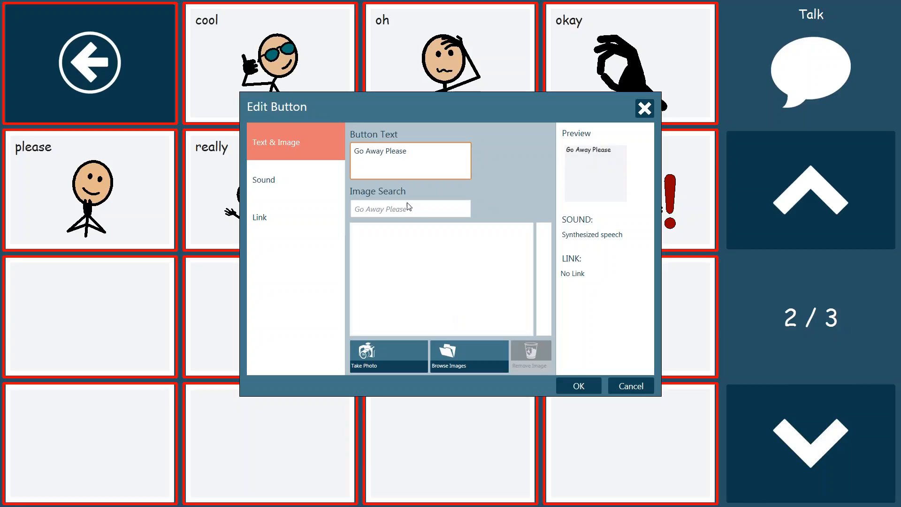
click(410, 208)
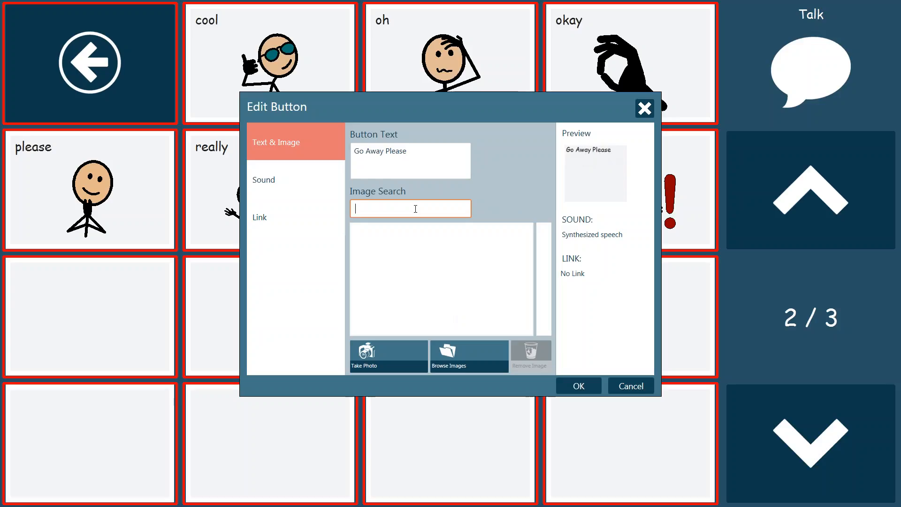
text(away)
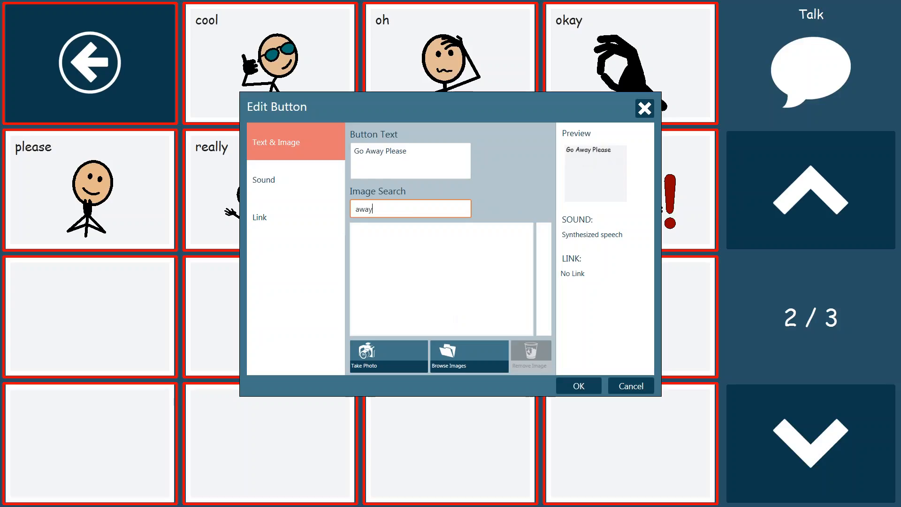
key(enter)
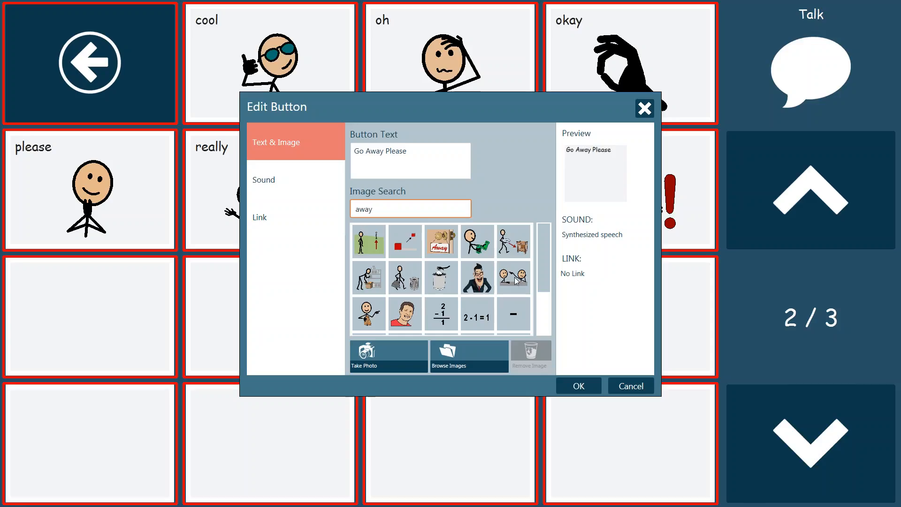
click(512, 276)
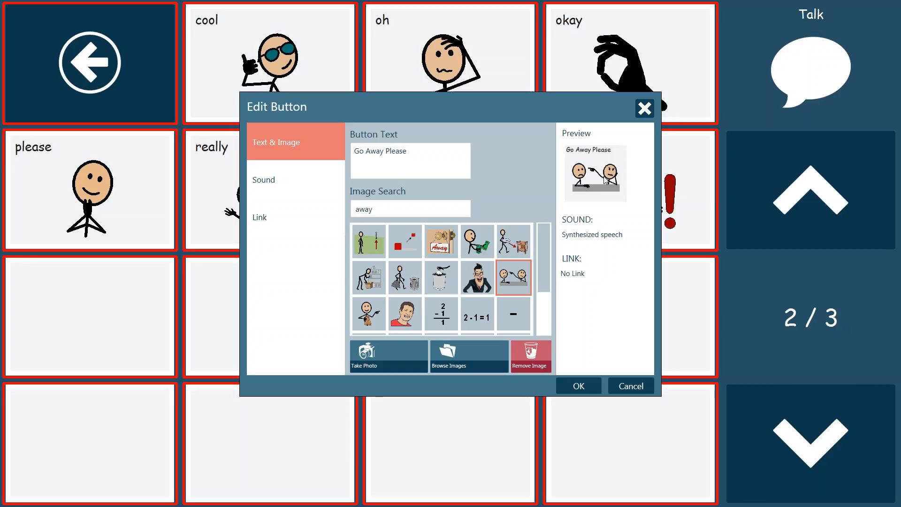
mouse_move(372, 182)
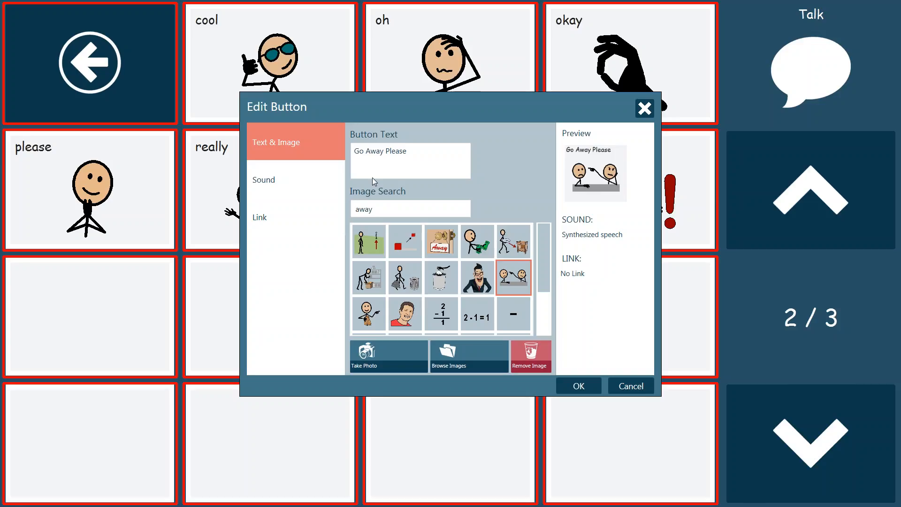
mouse_move(275, 184)
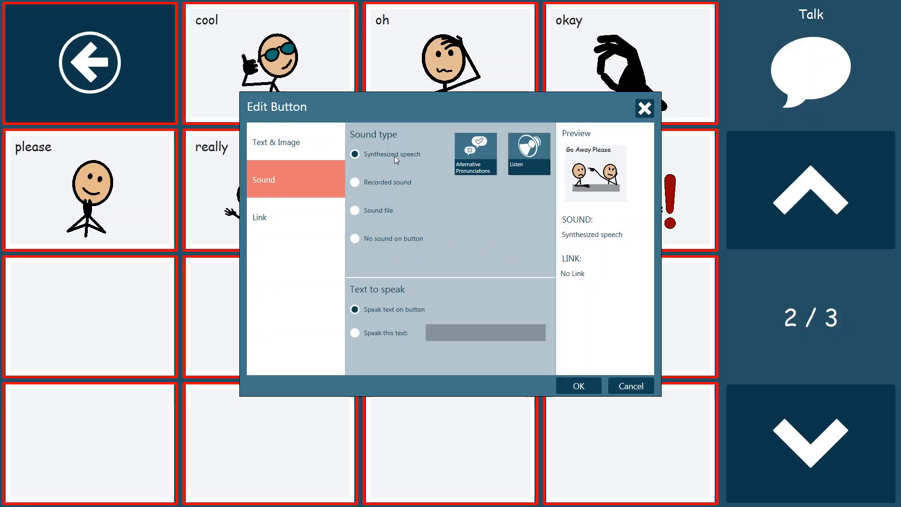
mouse_move(390, 142)
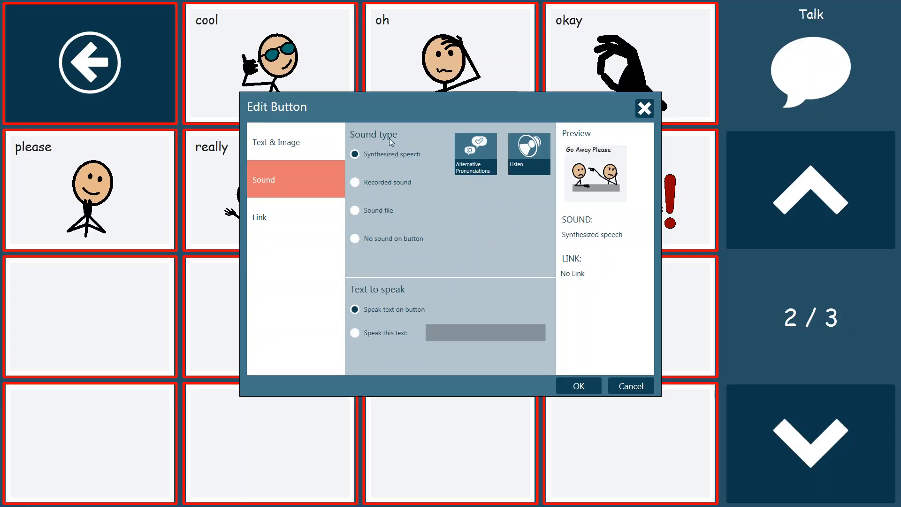
mouse_move(451, 196)
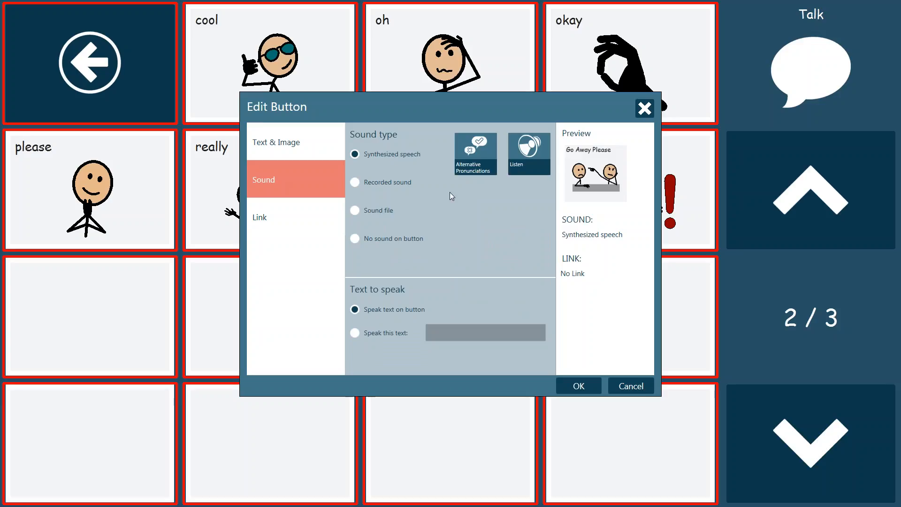
mouse_move(528, 163)
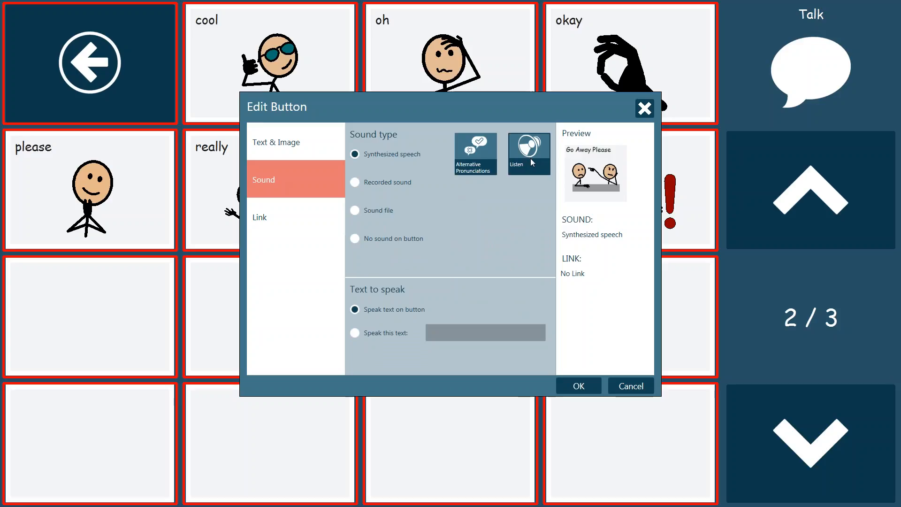
Step: Preview the synthesized speech, then switch the button to Recorded sound
click(527, 153)
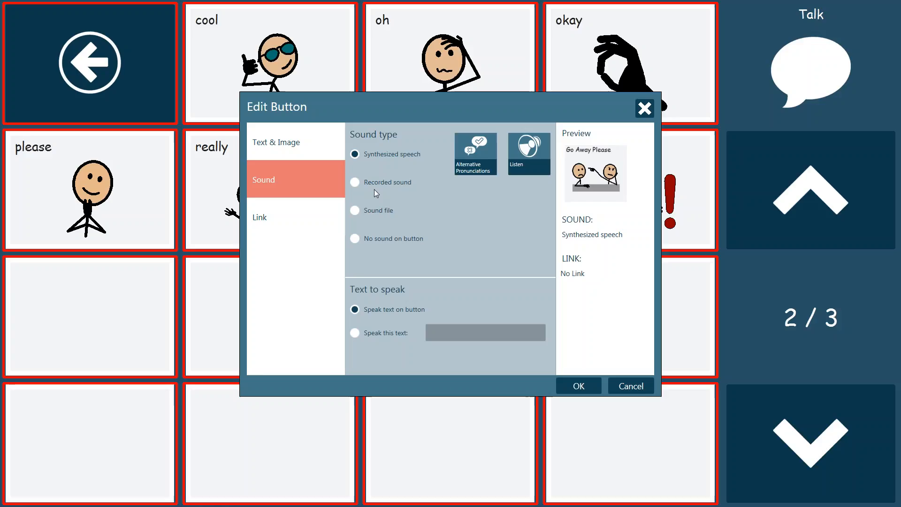
click(355, 182)
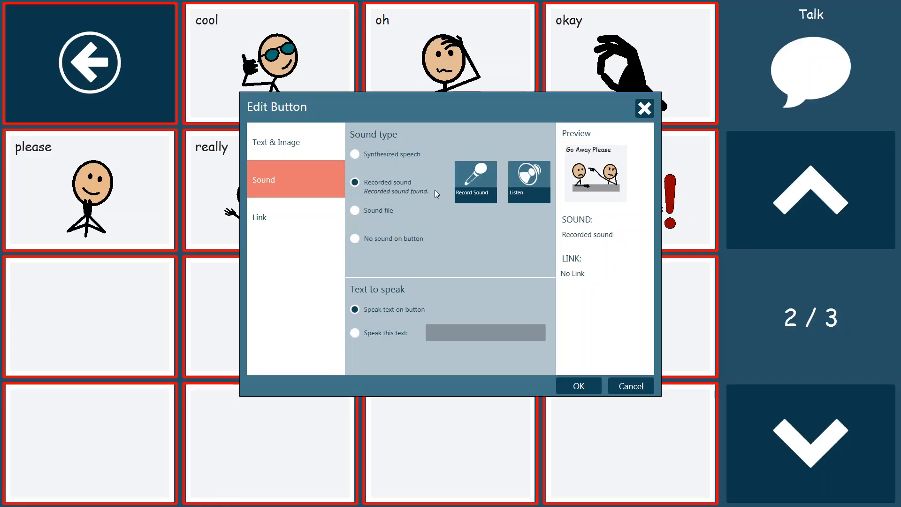
mouse_move(412, 190)
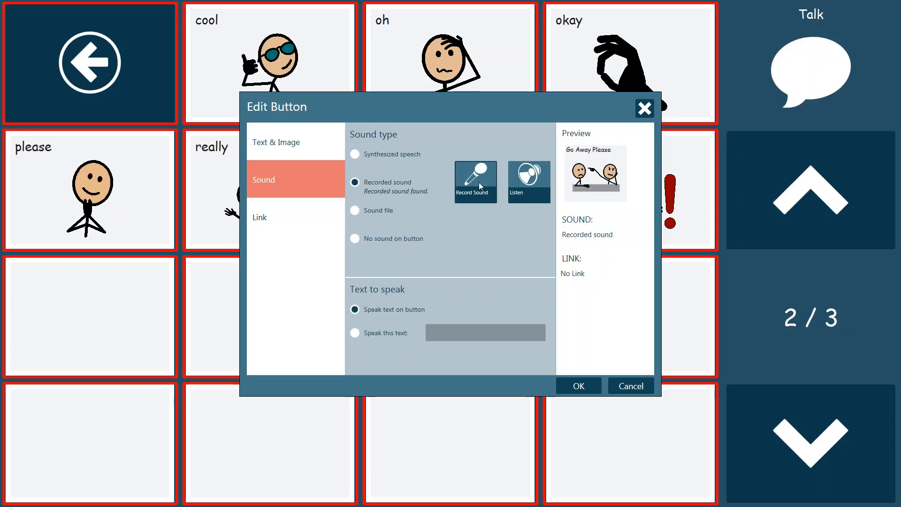
Step: Record a 1.781-second 'Go Away Please' voice clip and play it back
click(474, 180)
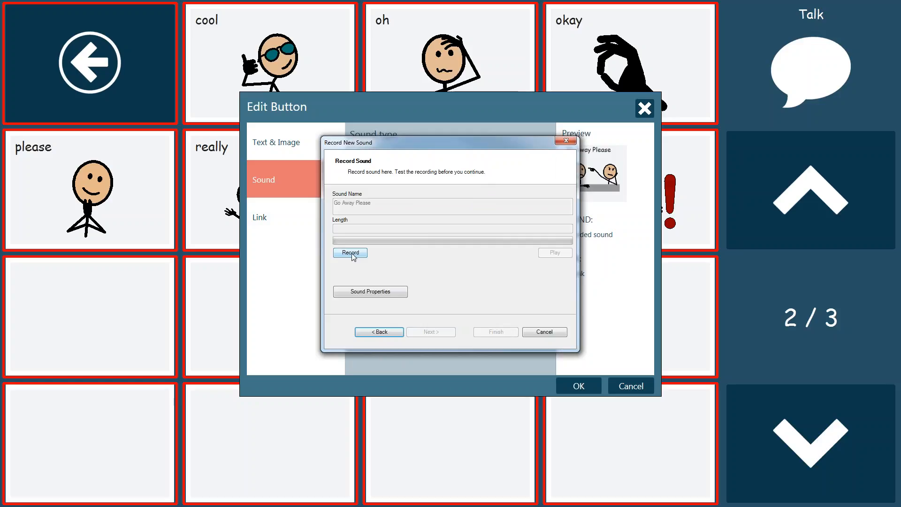
click(349, 253)
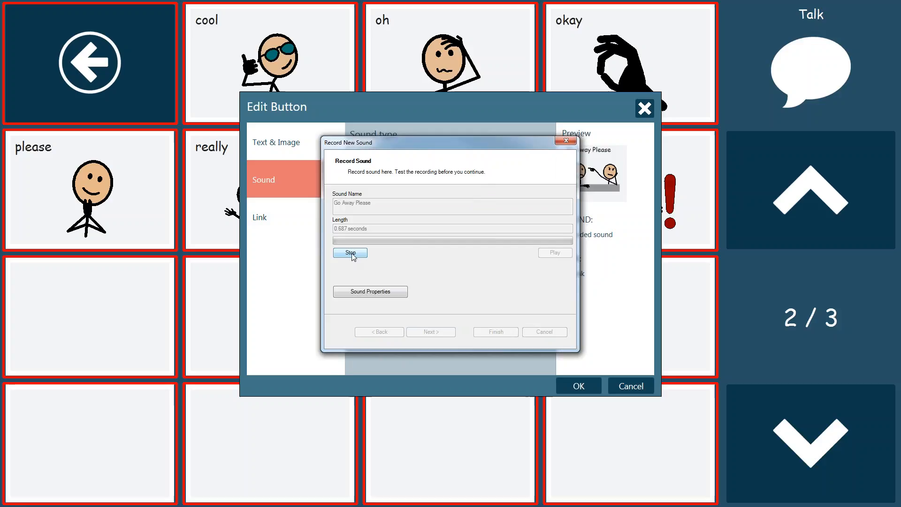
click(350, 253)
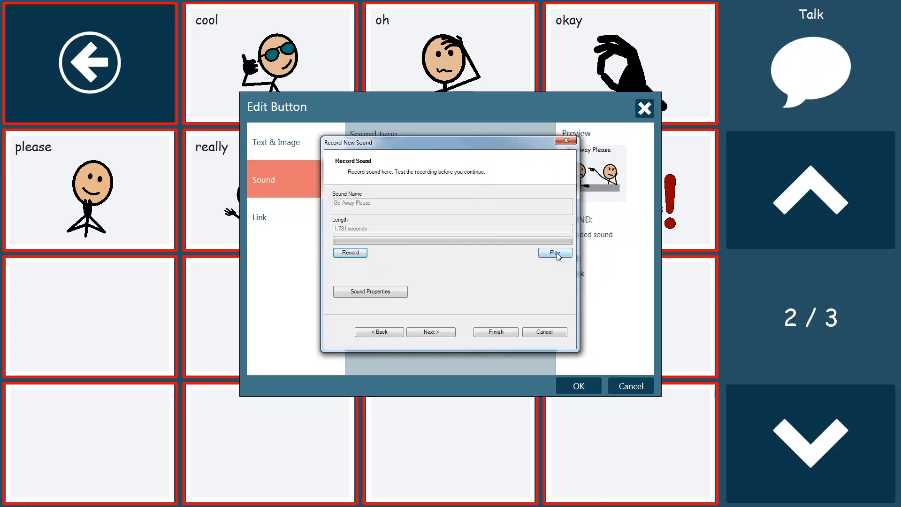
click(553, 253)
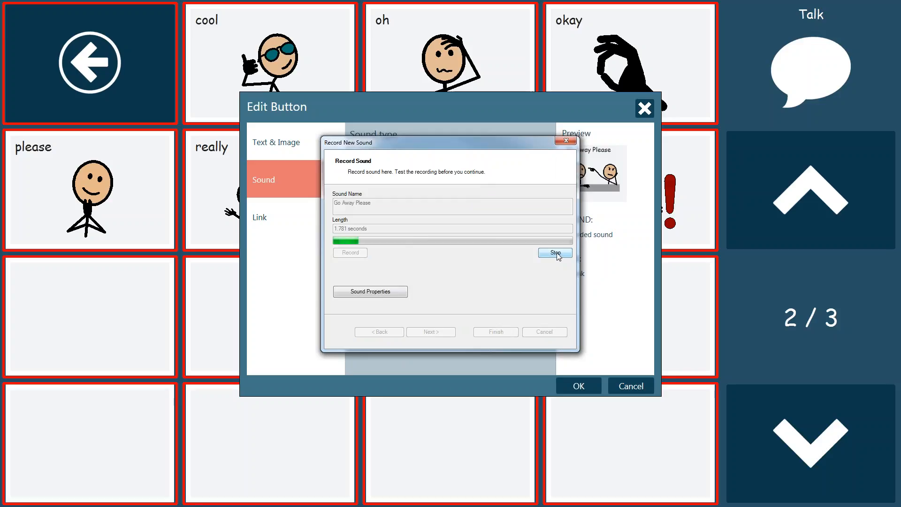
click(554, 253)
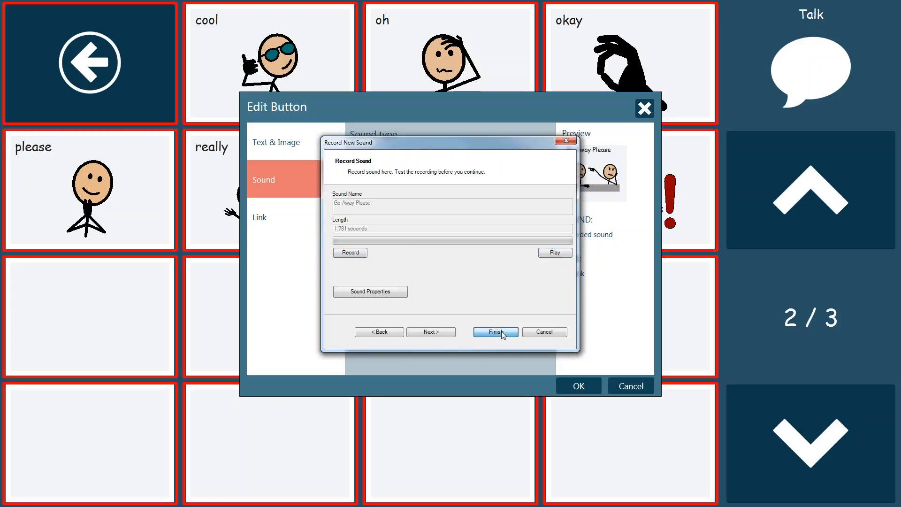
Step: Attach the recording, compare it with synthesized speech, and keep Recorded sound selected
click(494, 331)
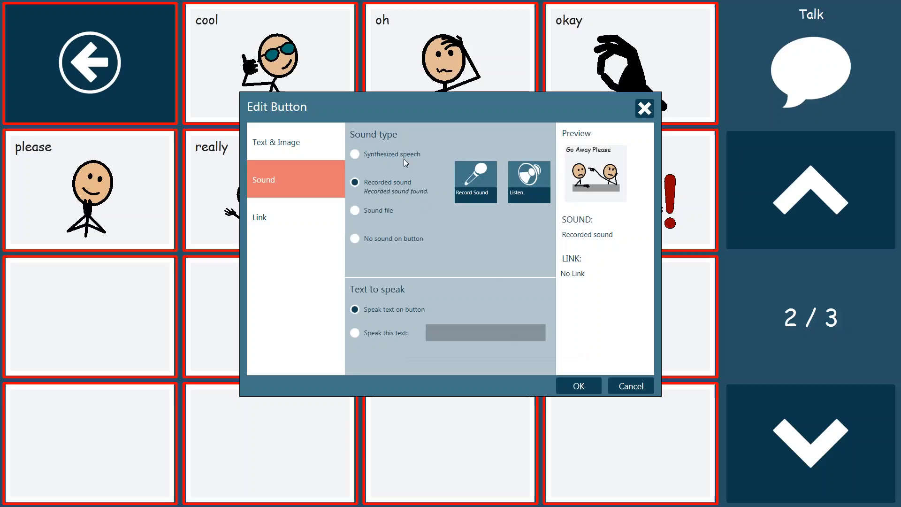
mouse_move(507, 196)
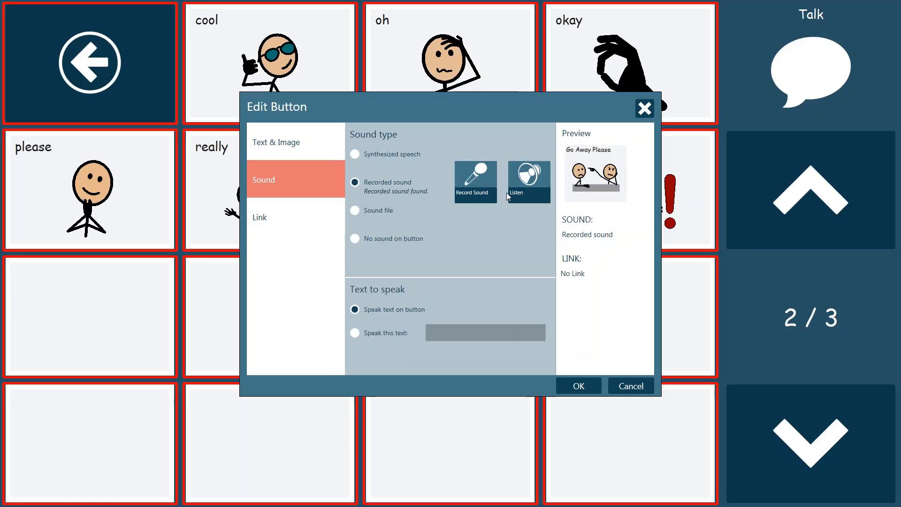
click(527, 181)
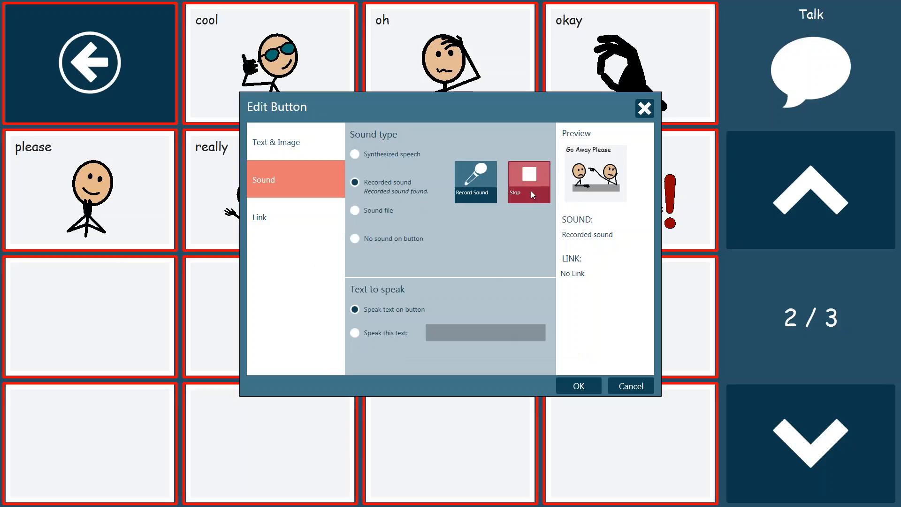
click(354, 153)
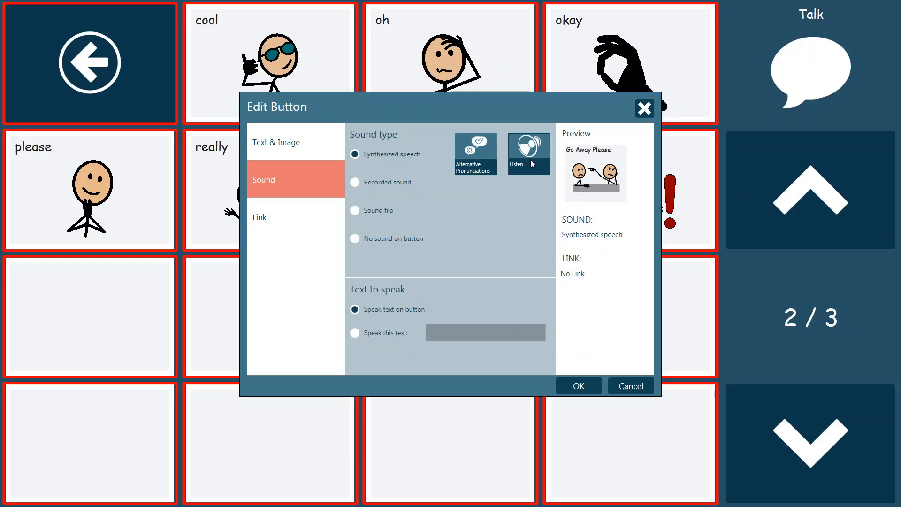
click(527, 153)
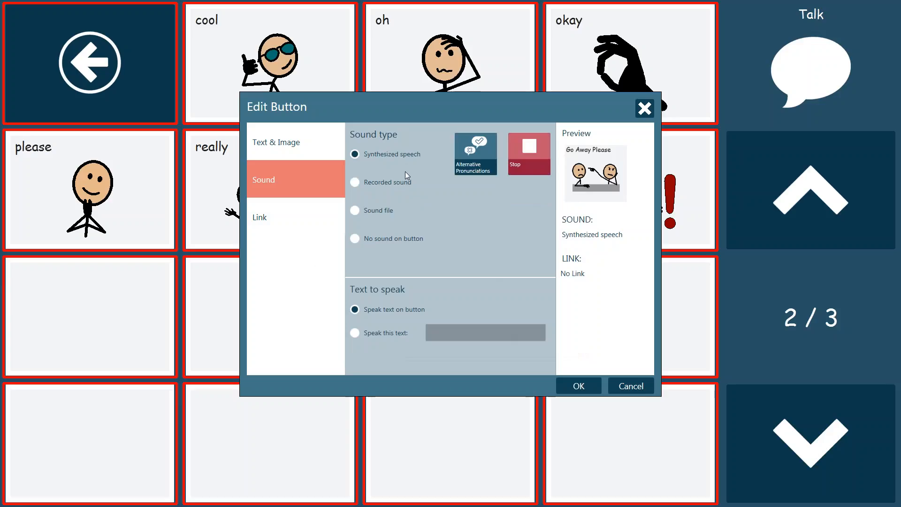
click(354, 182)
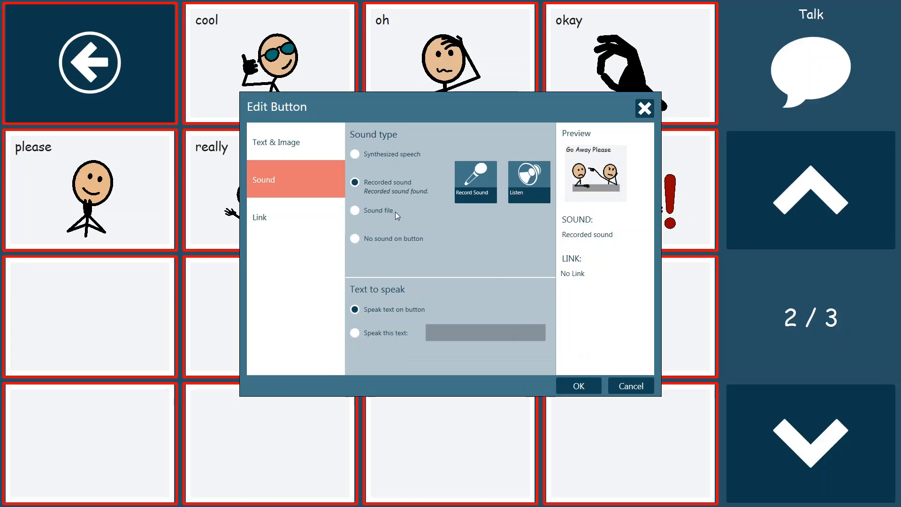
Step: Try the Sound file and No sound options, then settle on Synthesized speech
click(355, 210)
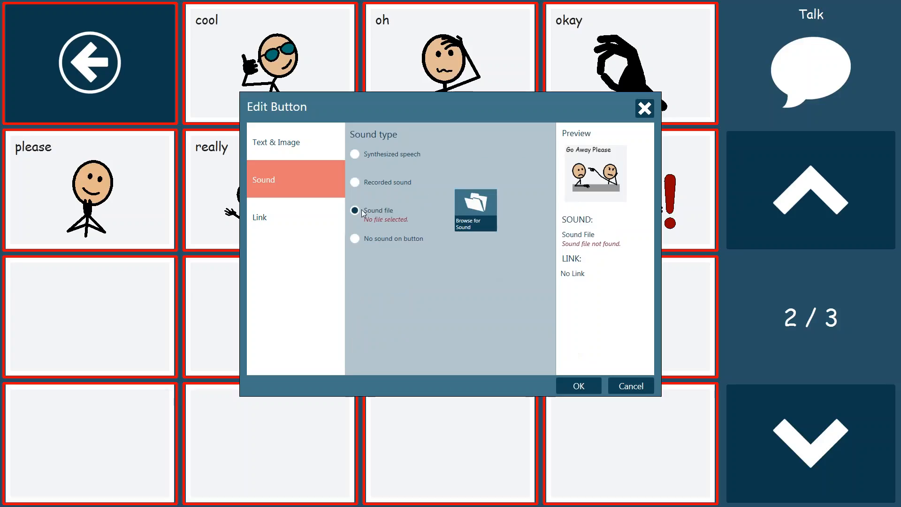
mouse_move(474, 208)
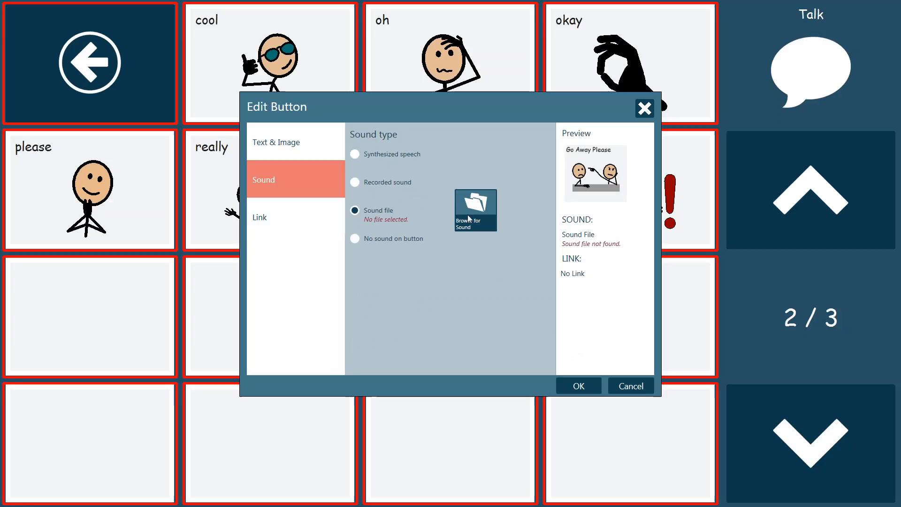
mouse_move(464, 217)
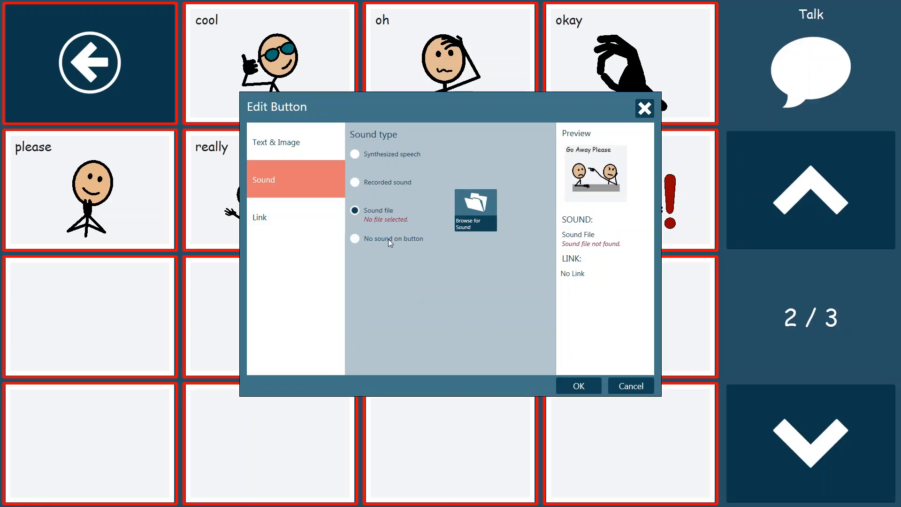
click(354, 238)
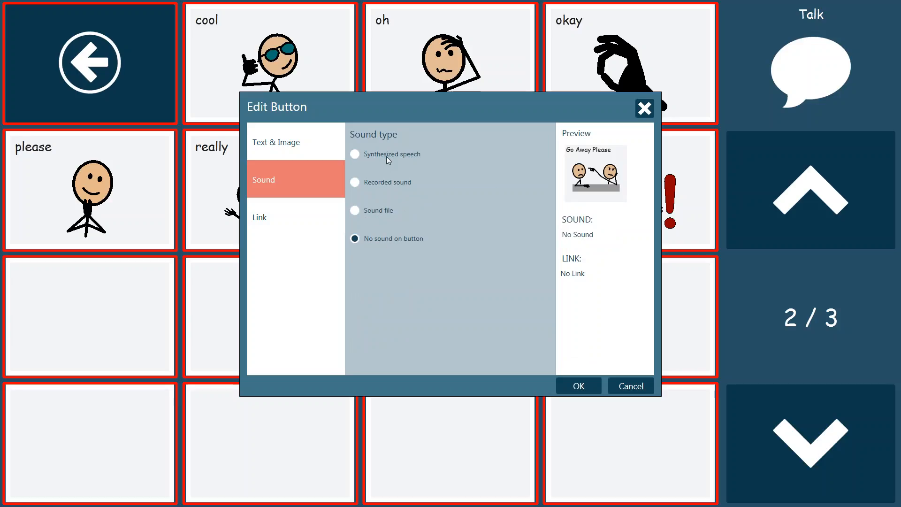
click(355, 154)
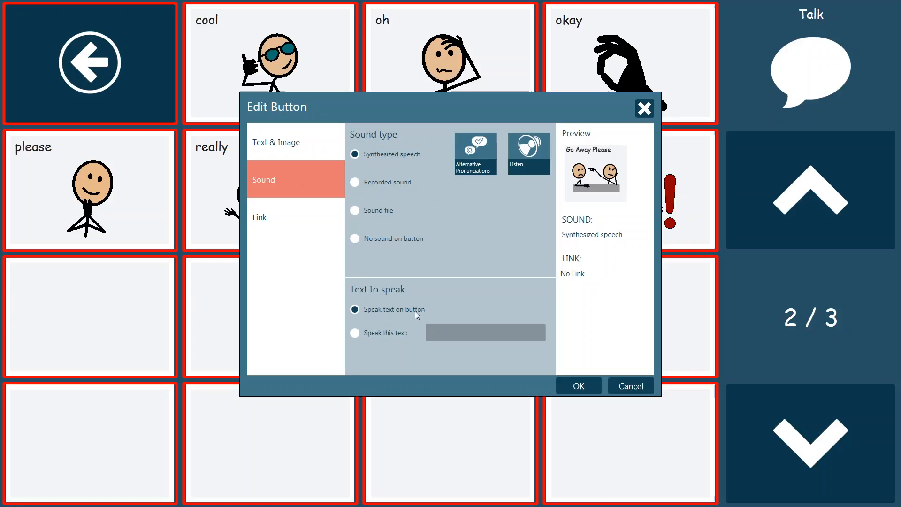
Step: Briefly choose Speak this text, then return to speaking the button's own label
click(355, 332)
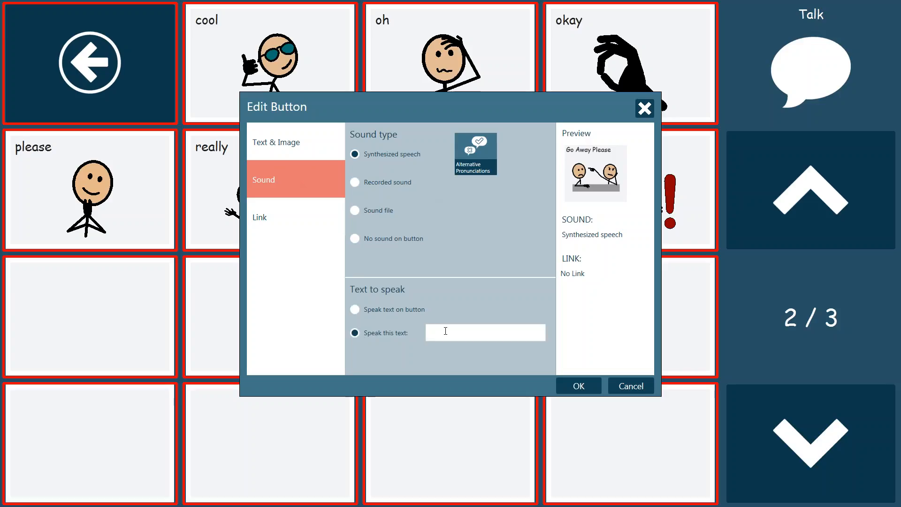
click(485, 332)
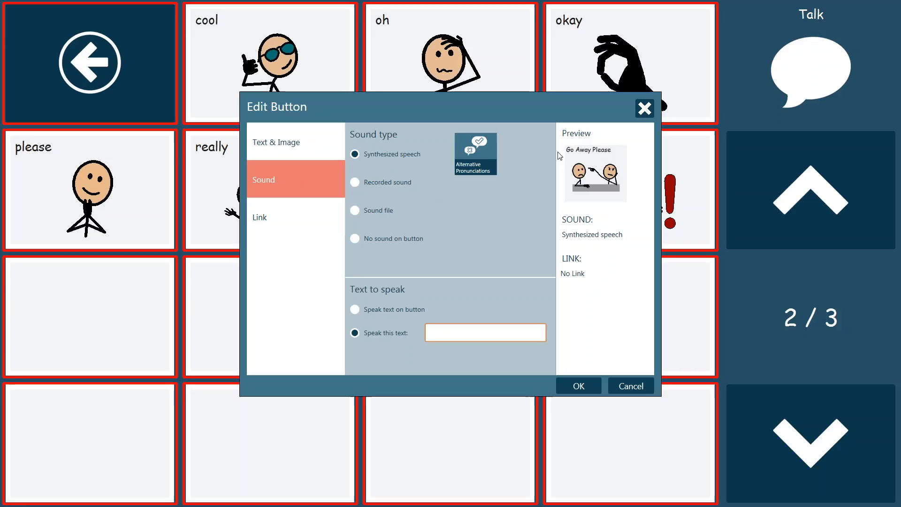
mouse_move(489, 287)
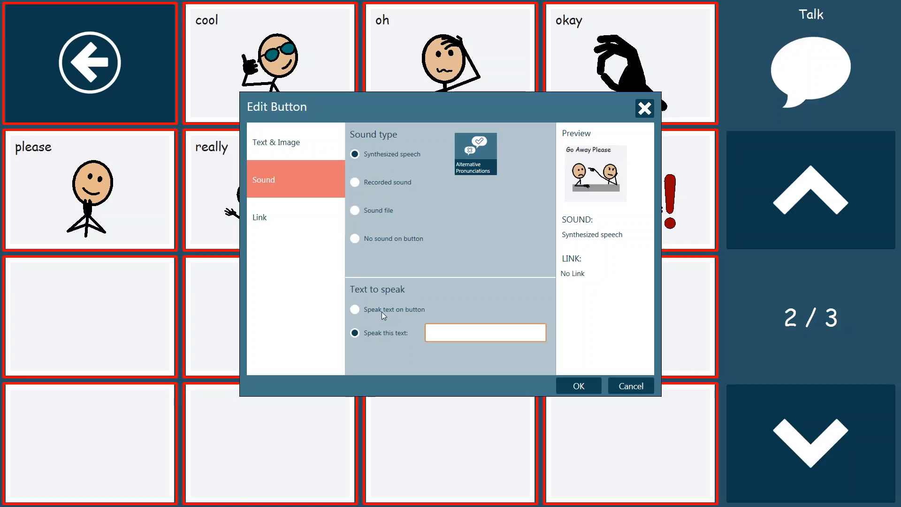
click(355, 309)
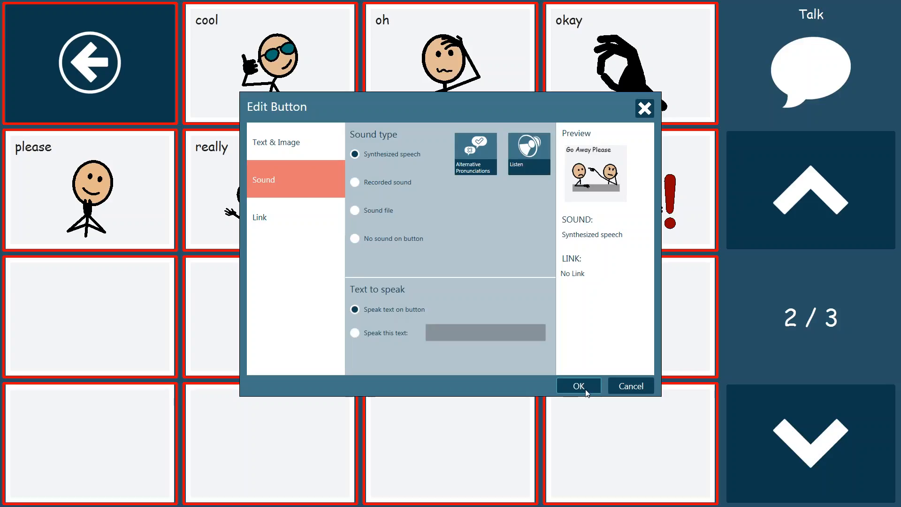
Step: Confirm the button edits and tap Go Away Please on page 2 to test it
click(578, 386)
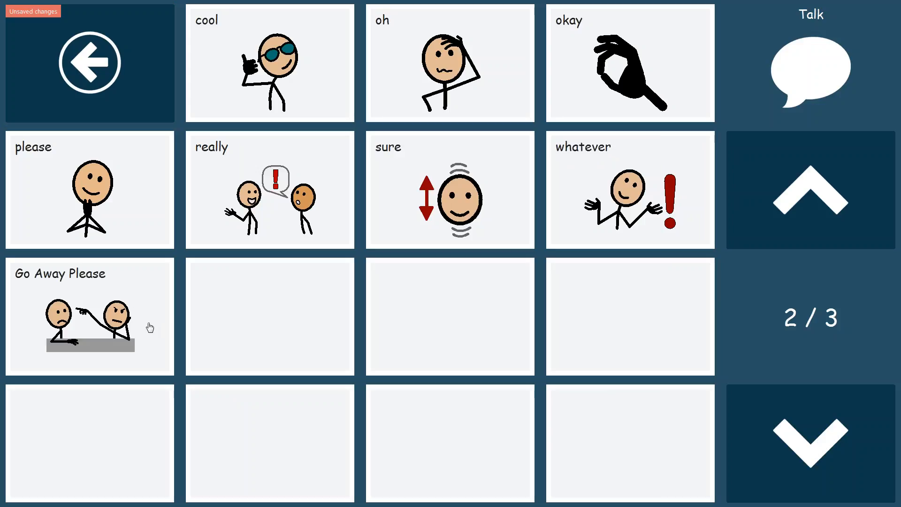
click(89, 315)
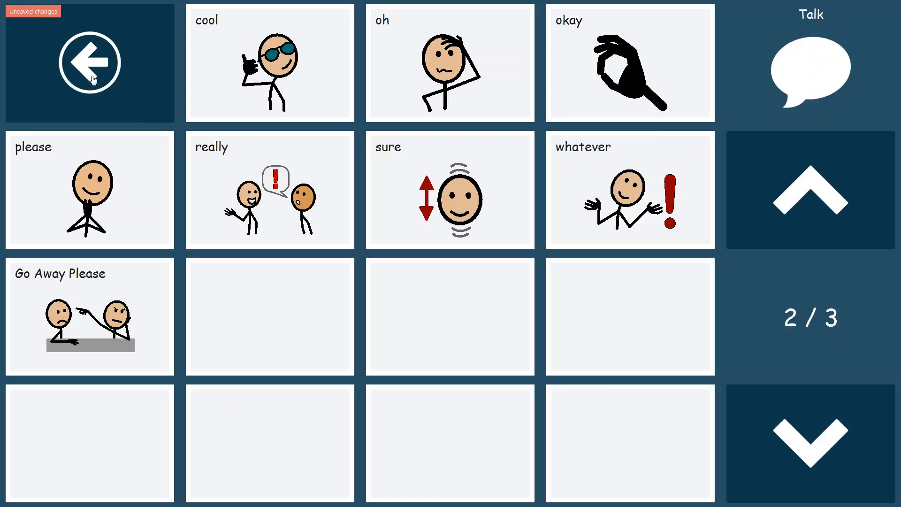
mouse_move(61, 315)
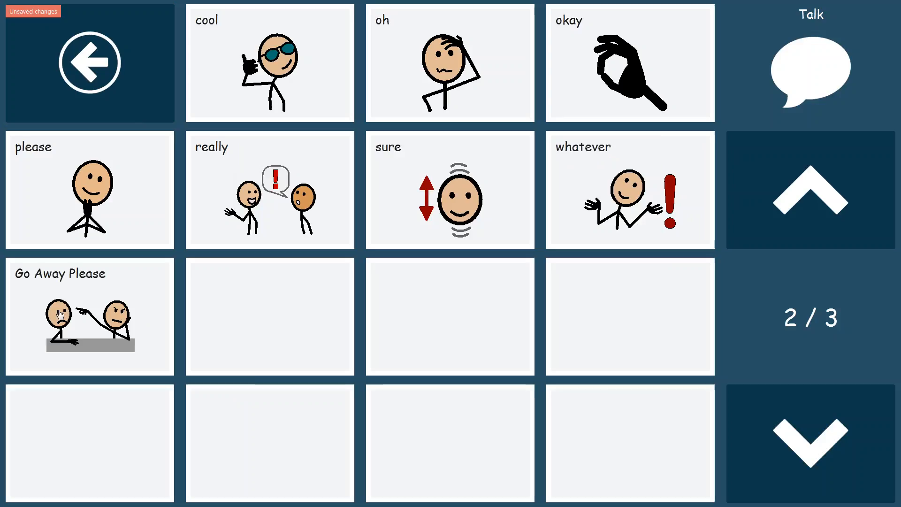
mouse_move(123, 80)
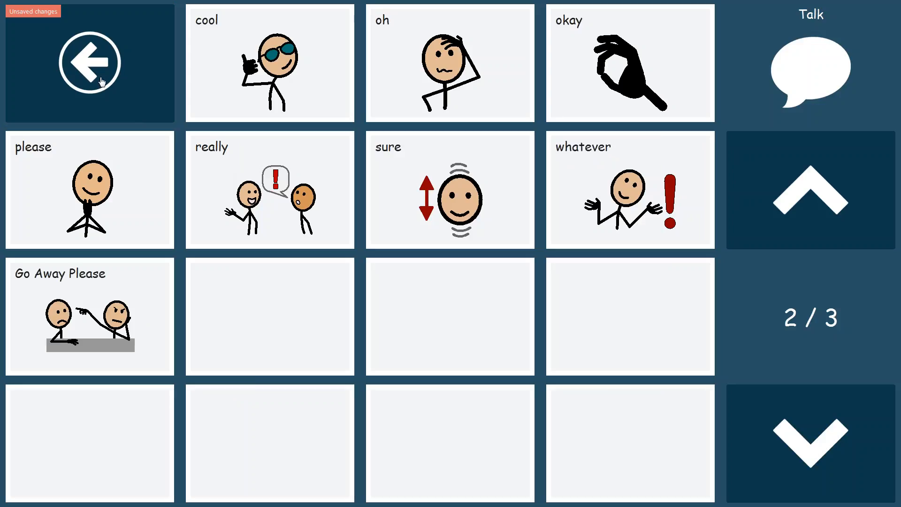
Step: Return to the main page, exit, and save the set as My Visual Scenes with Words
click(89, 62)
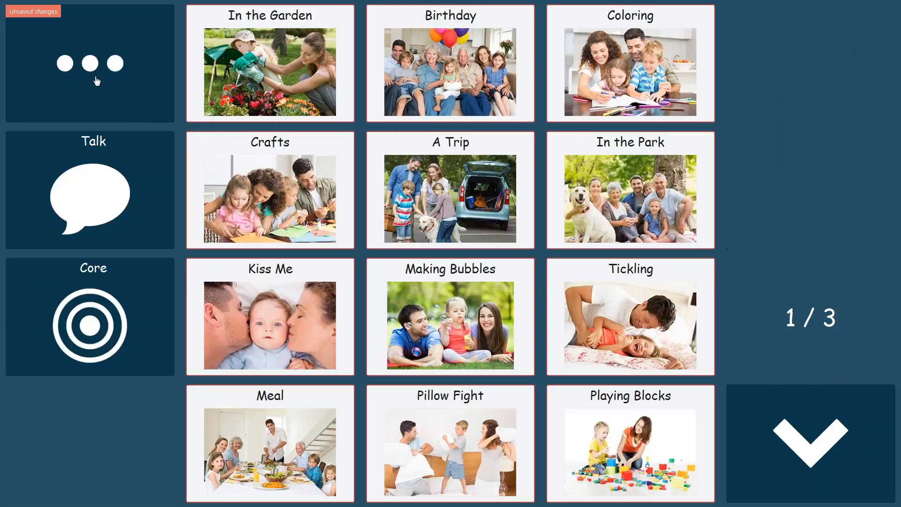
click(809, 62)
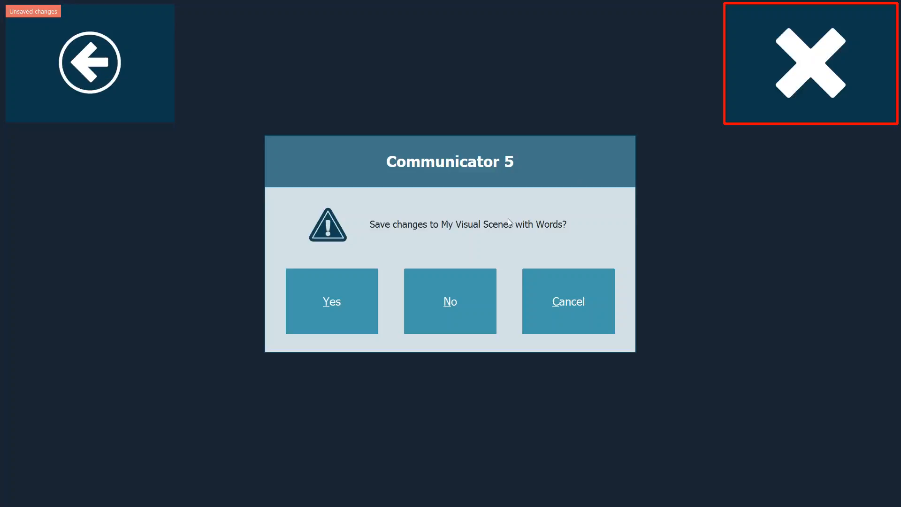
click(331, 301)
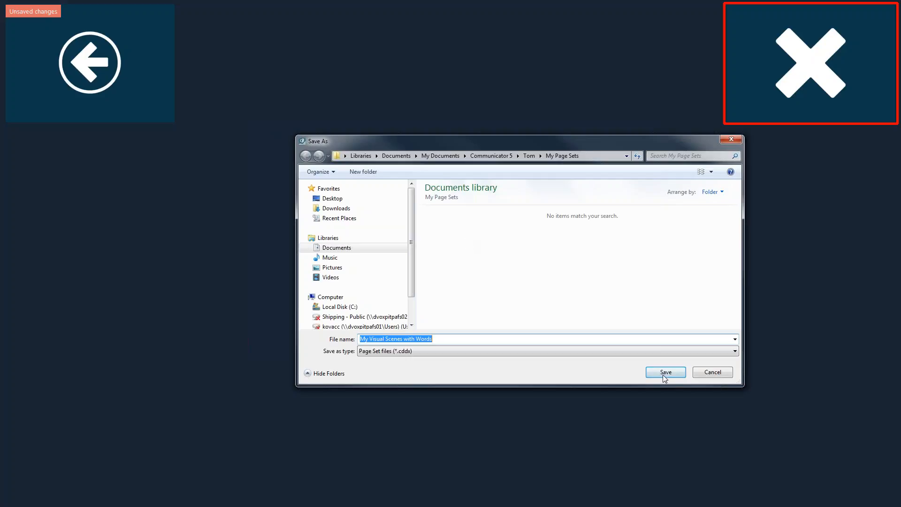
click(665, 371)
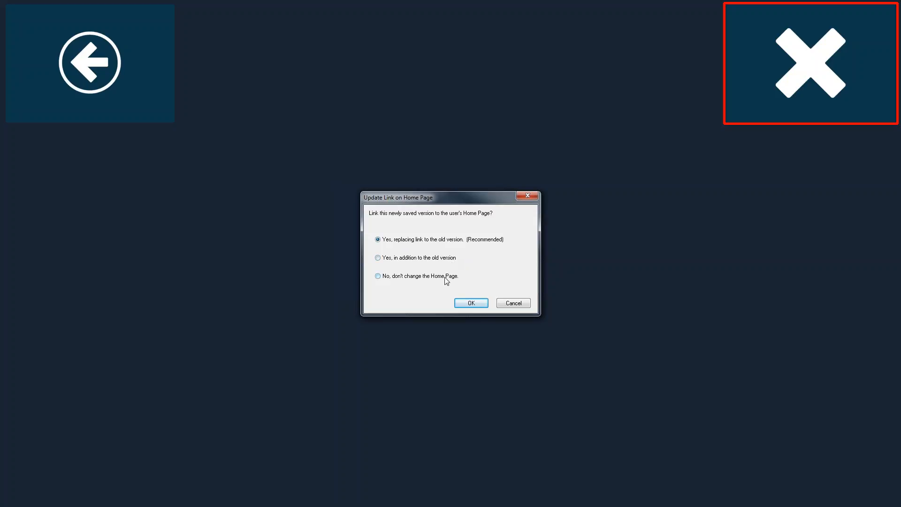
mouse_move(438, 249)
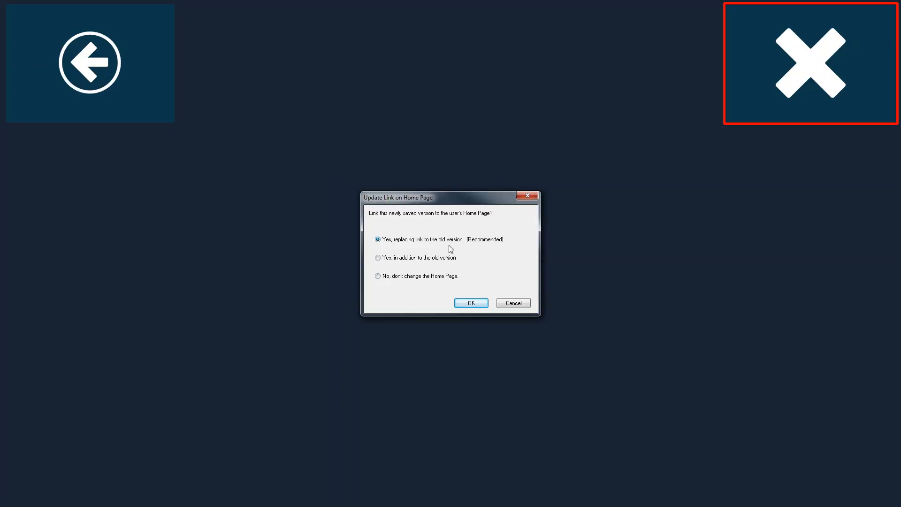
Step: Replace the Home Page link, reopen My Visual Scenes with Words, and go to Talk page 2
click(470, 302)
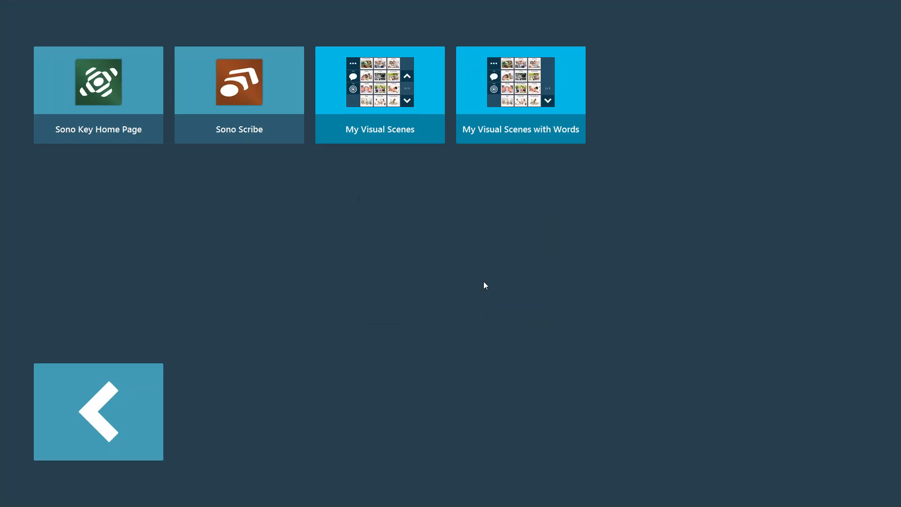
mouse_move(556, 130)
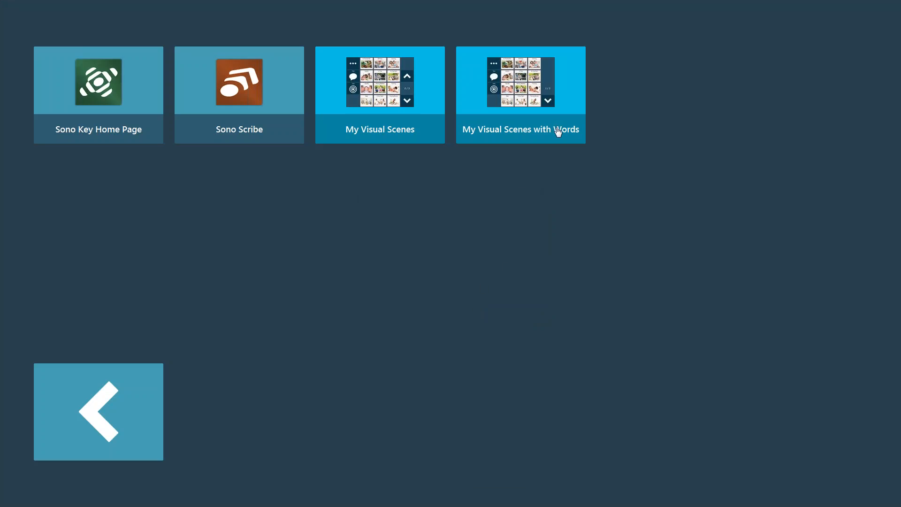
click(519, 94)
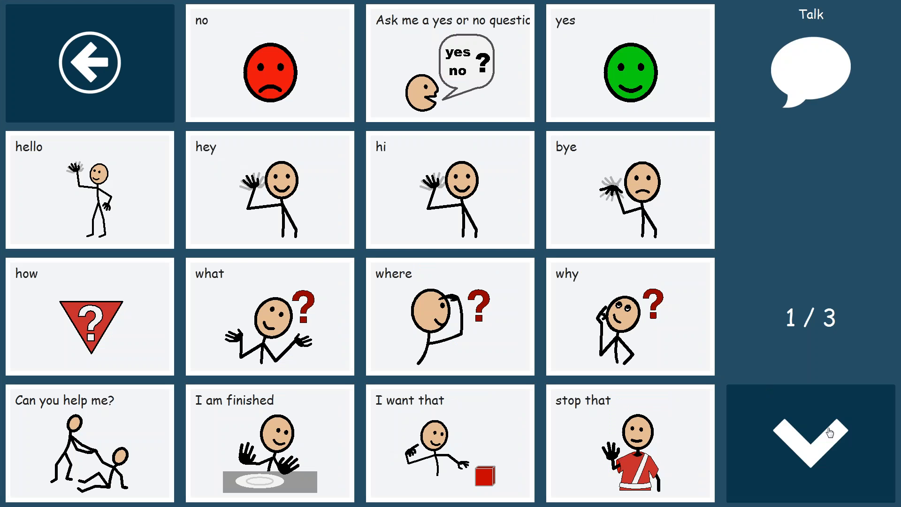
click(809, 441)
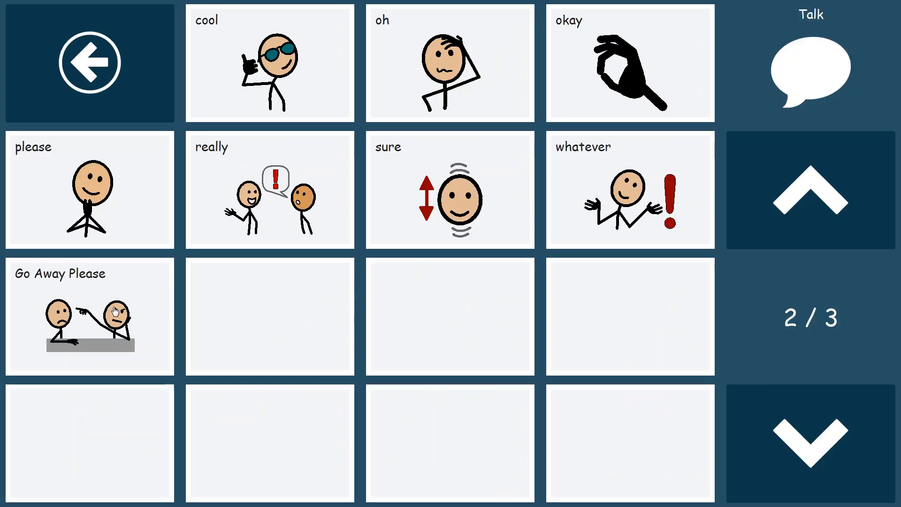